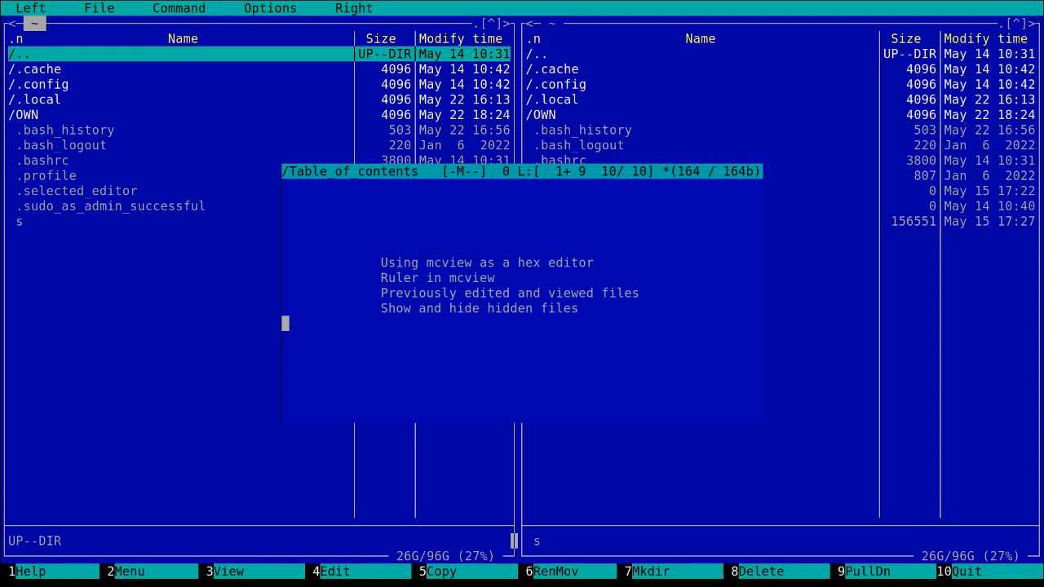
- Dismiss the table-of-contents overview to return to the OWN folder listing
key("Escape")
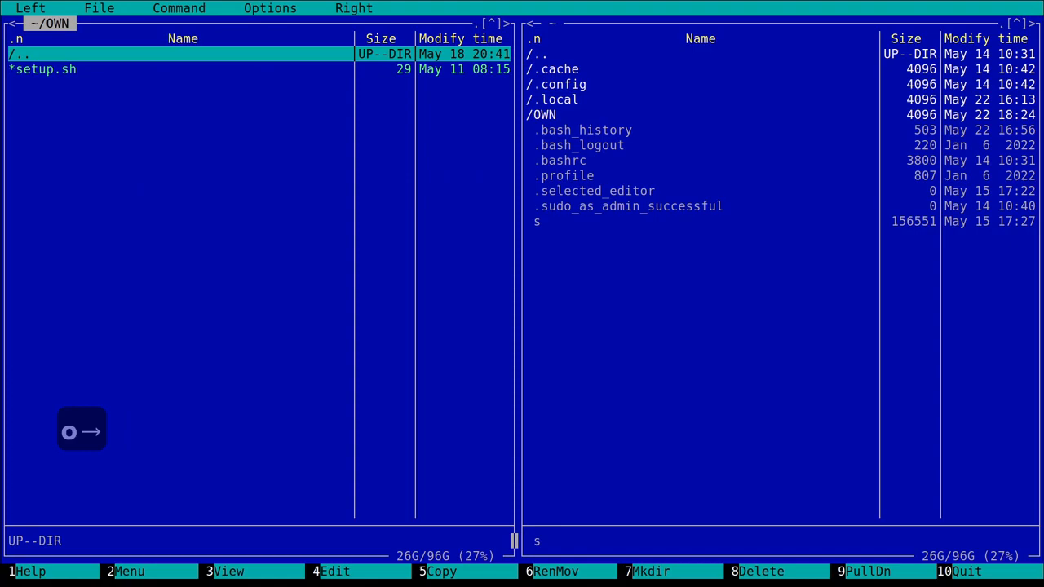
- Start a new editor file containing ABC and bring up its save-as prompt
key("shift+F4")
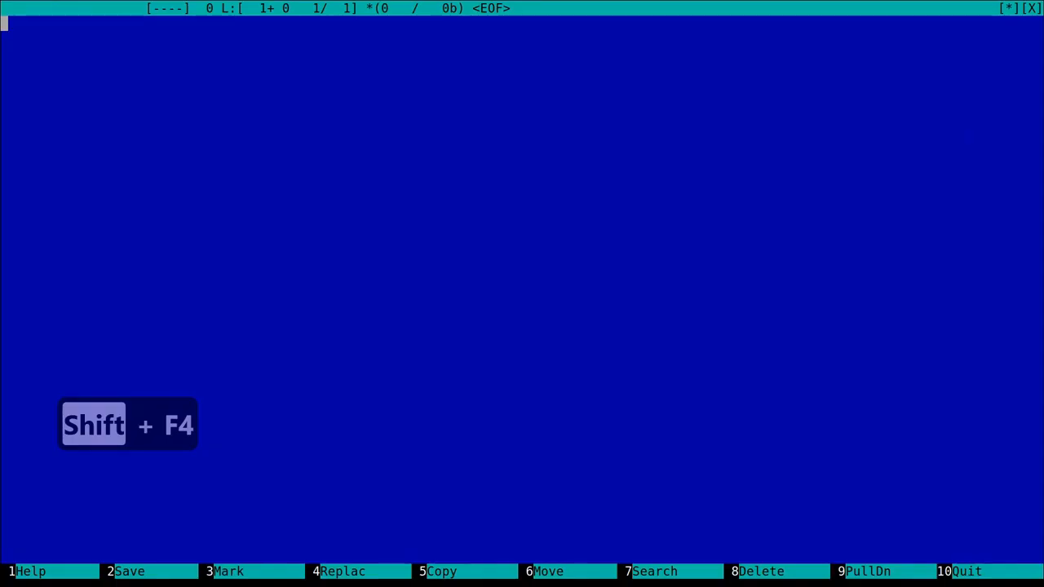
type("AB")
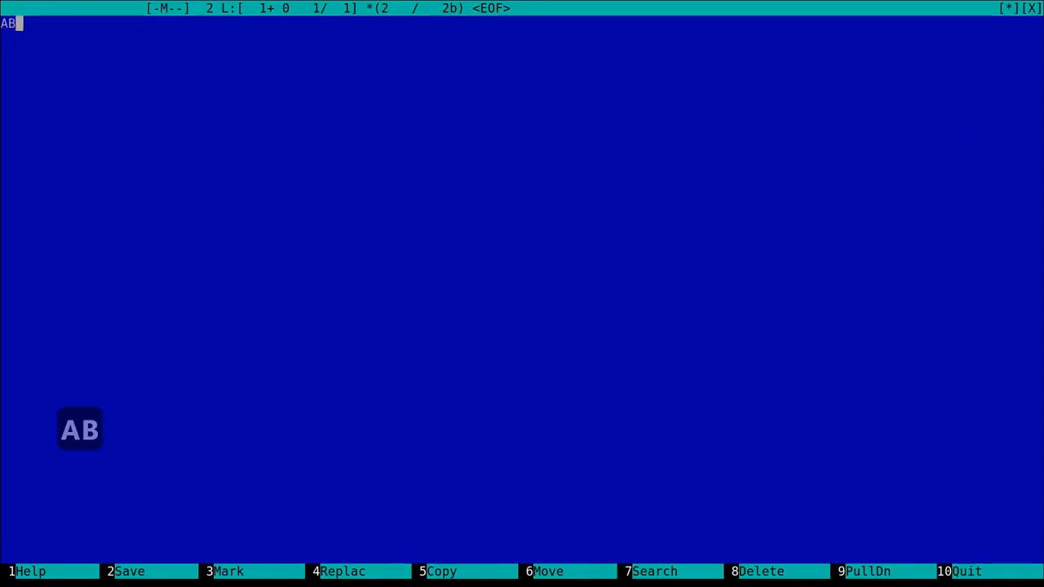
type("C")
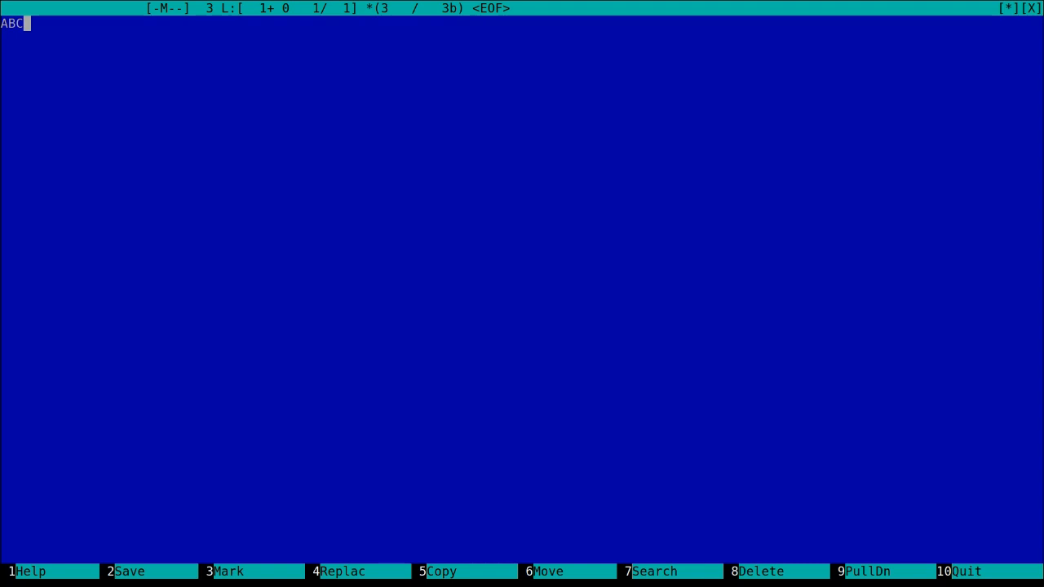
left_click(127, 571)
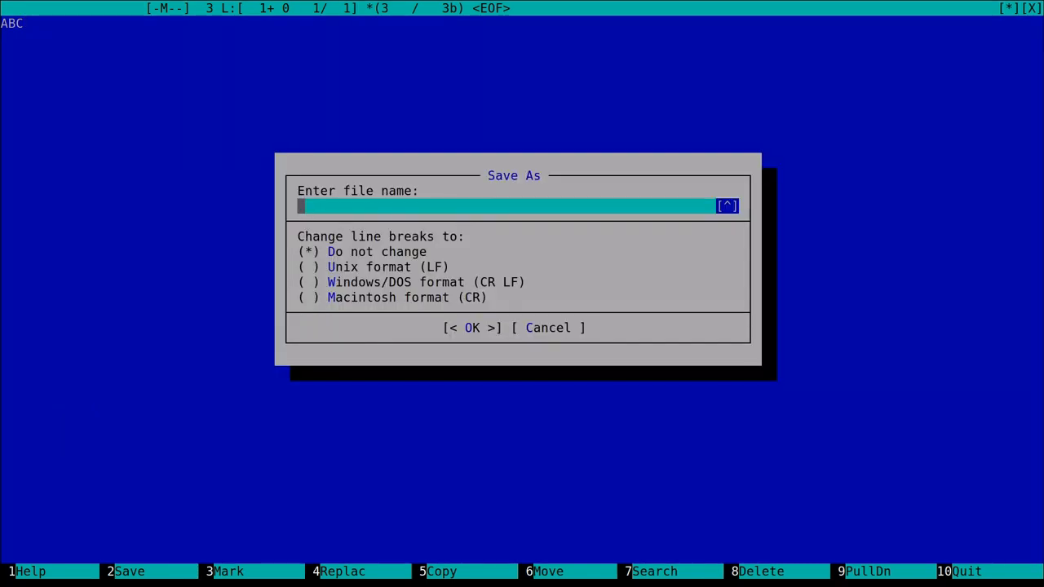
type("x")
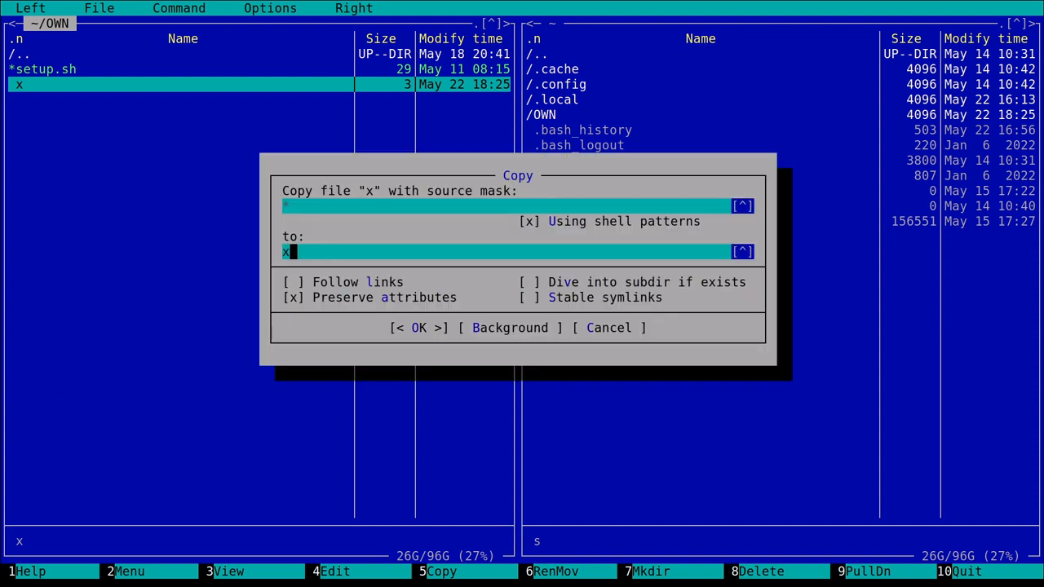
- Enter x_hex_edited as the copy destination name for x
type("_he")
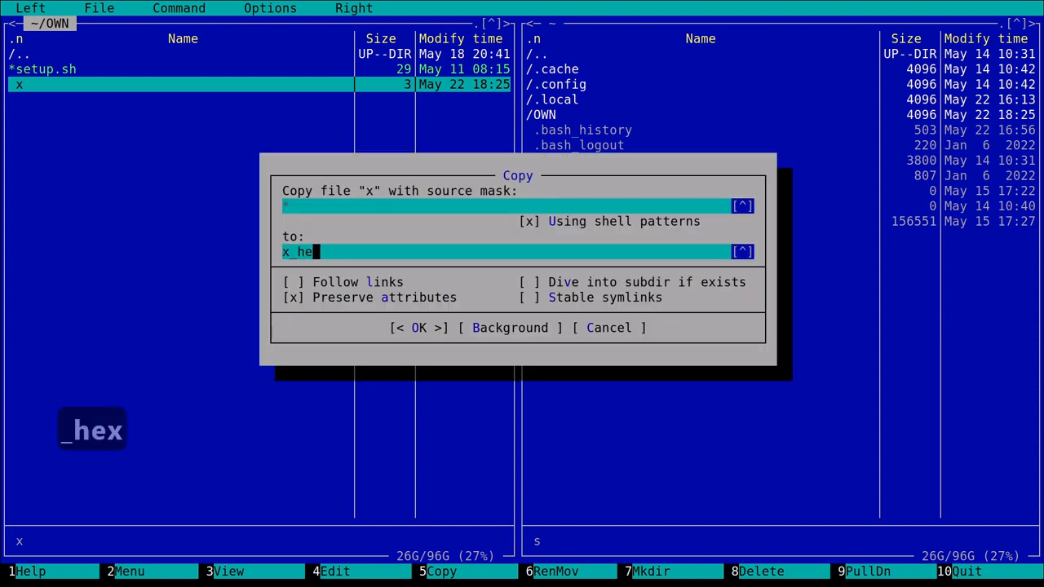
type("x_e")
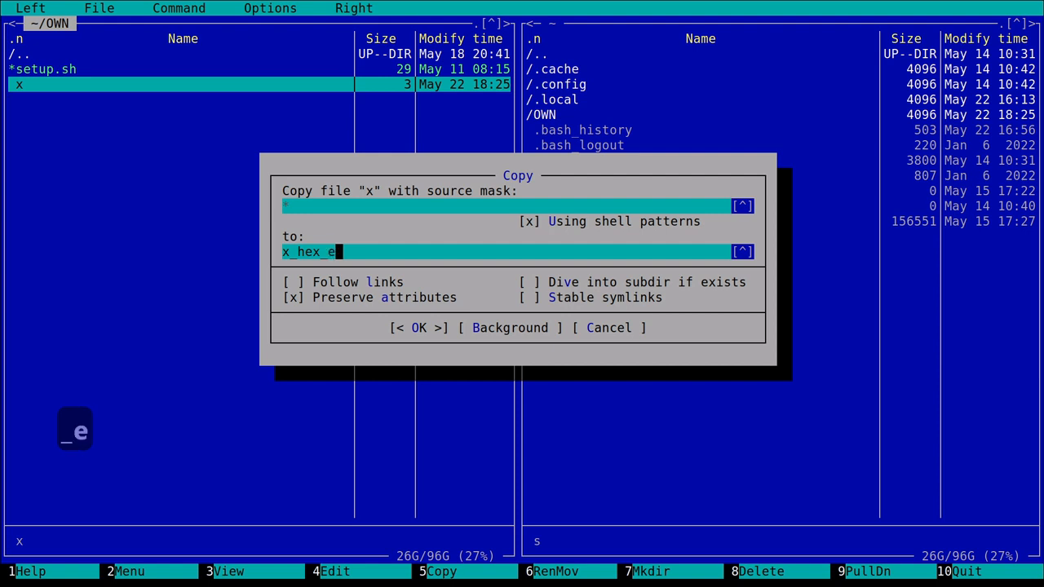
type("dited")
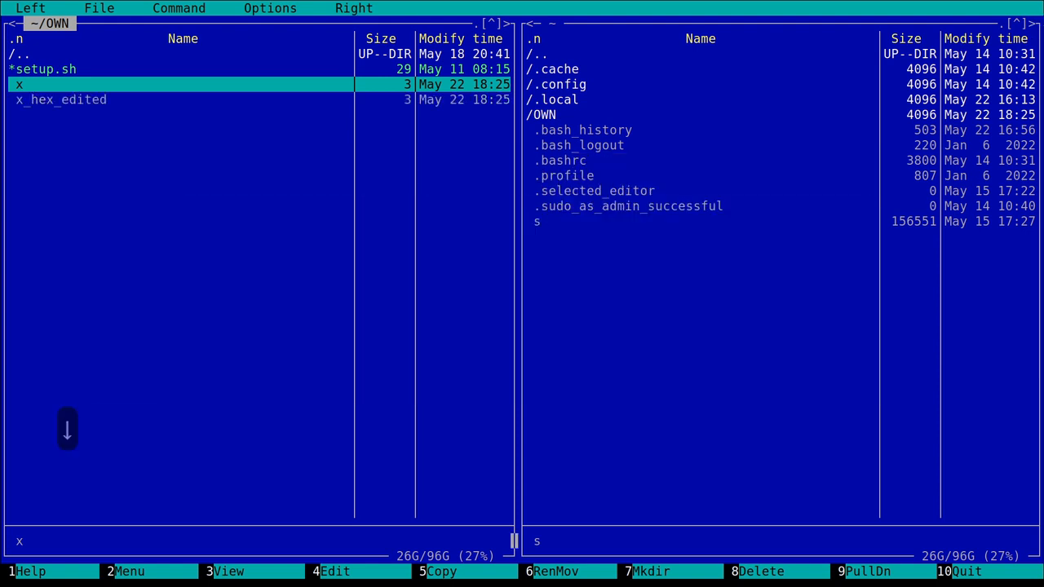
- Select x_hex_edited to view its bytes 41 42 43 in hex mode
key("Down")
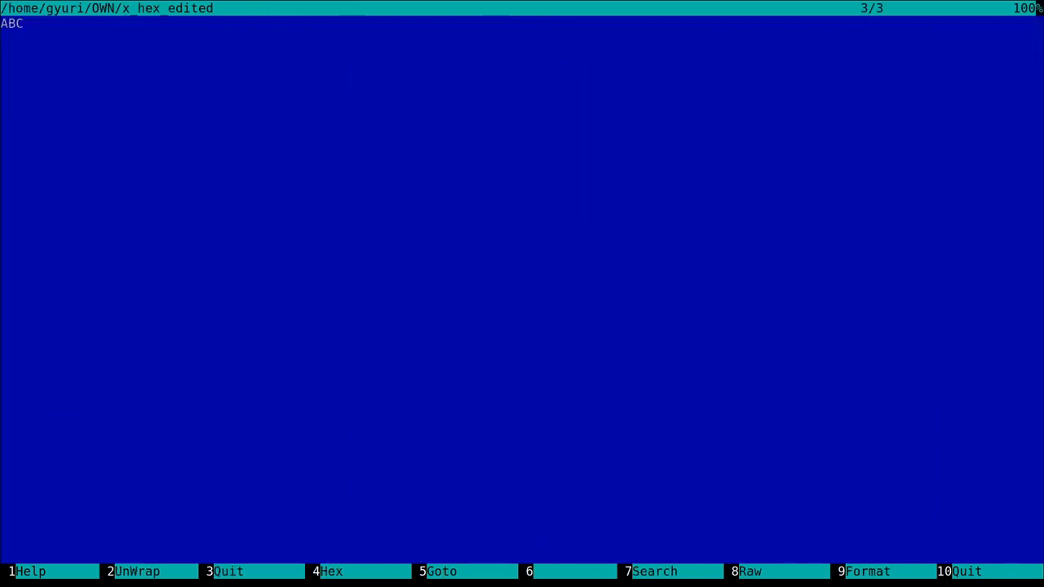
mouse_move(675, 518)
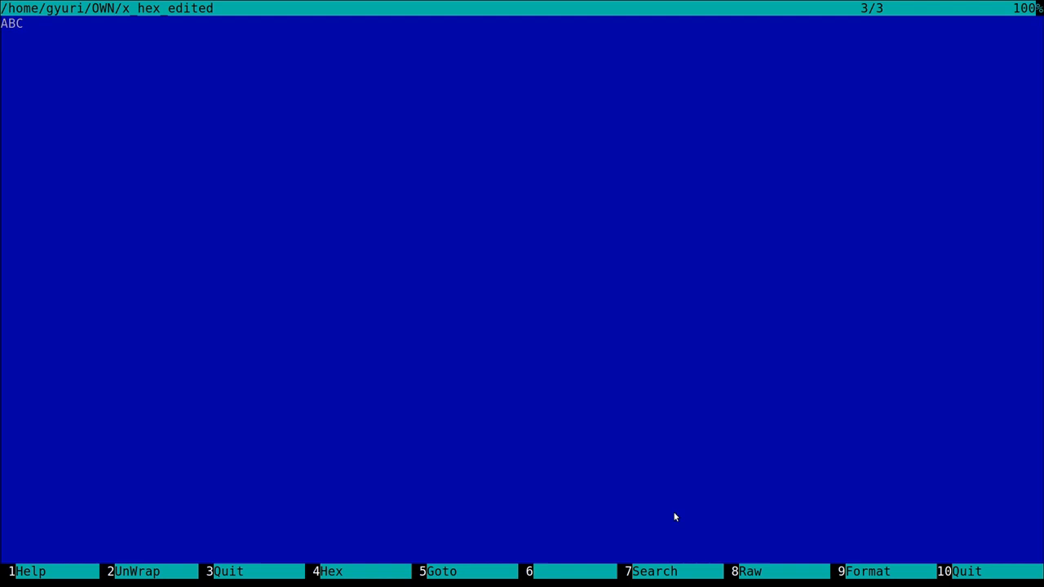
mouse_move(352, 571)
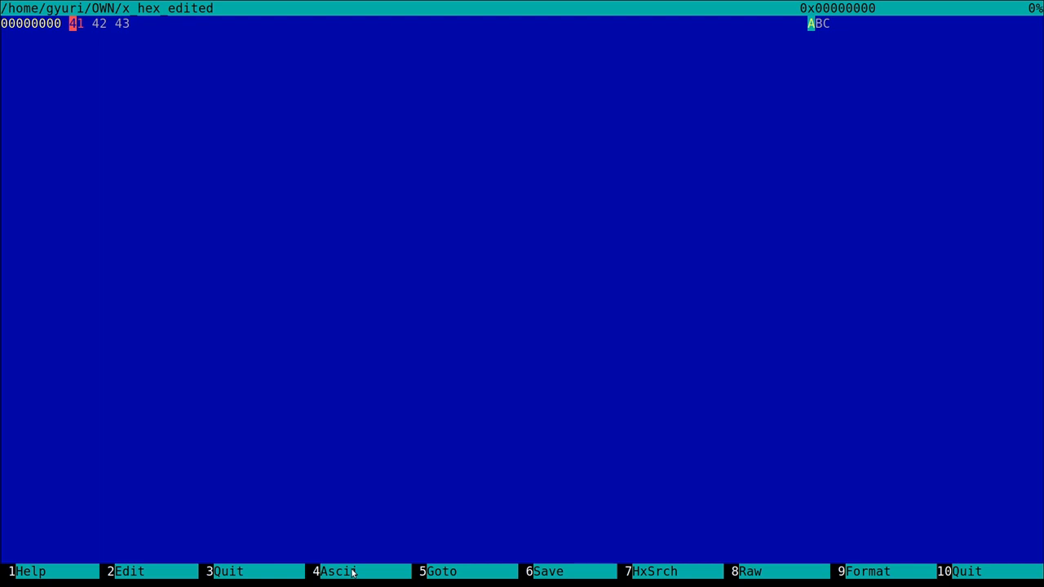
- Move the hex cursor across bytes 42 and 43 and back to 42
key("Right")
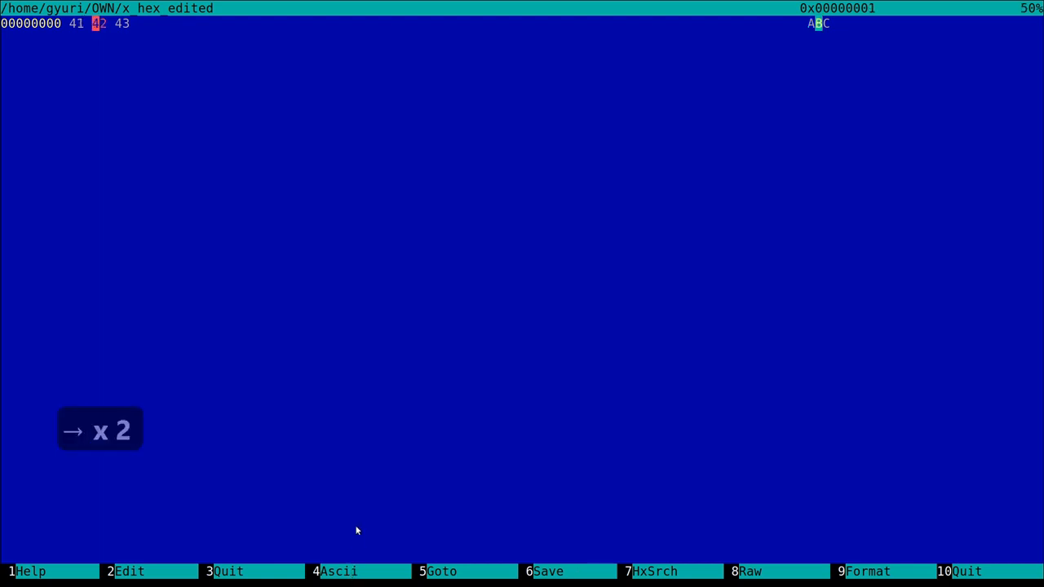
key("Right")
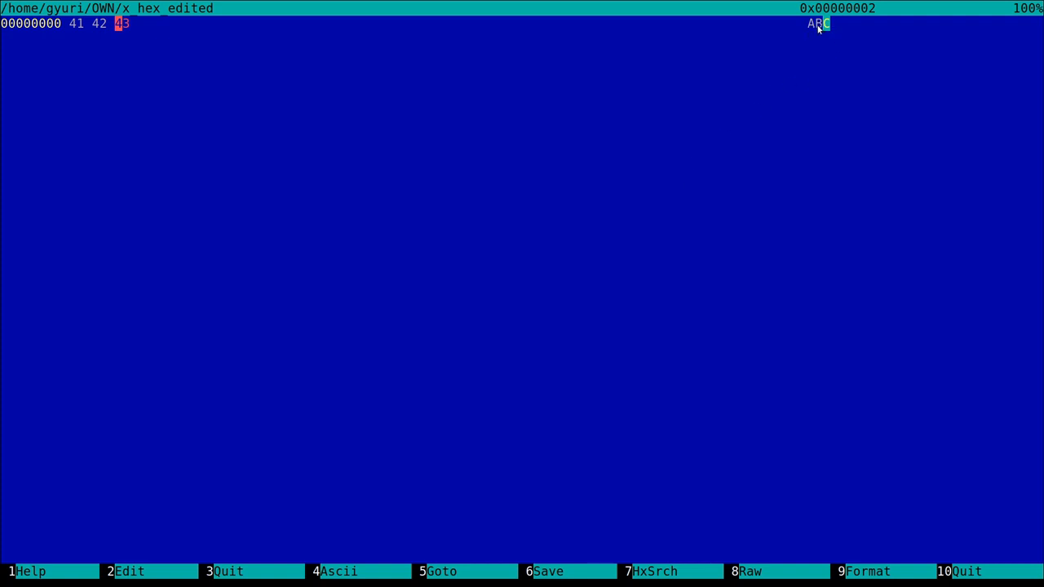
key("Left")
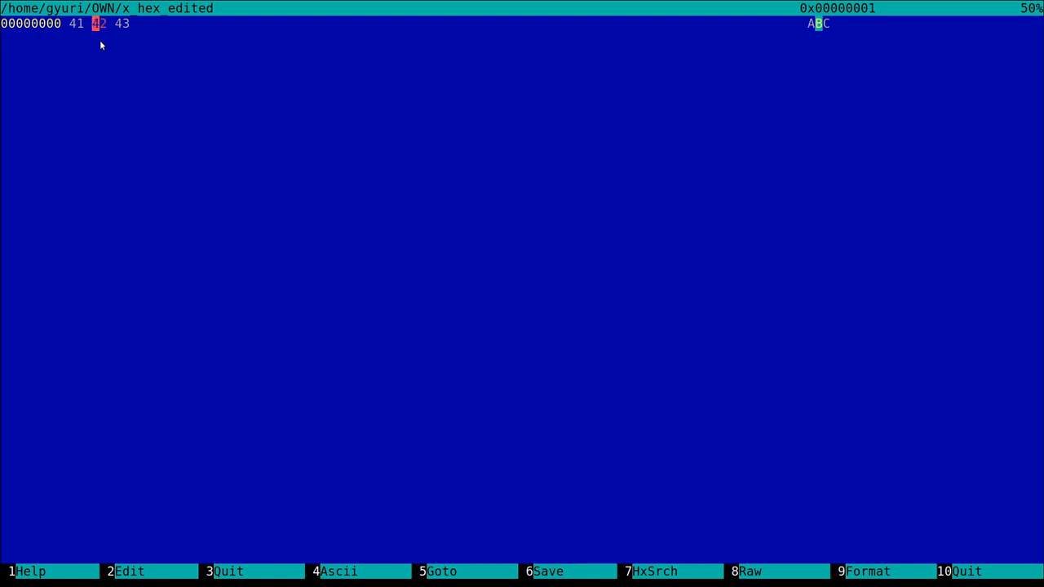
- Switch to the shell and run man ascii to show the code table
key("ctrl+o")
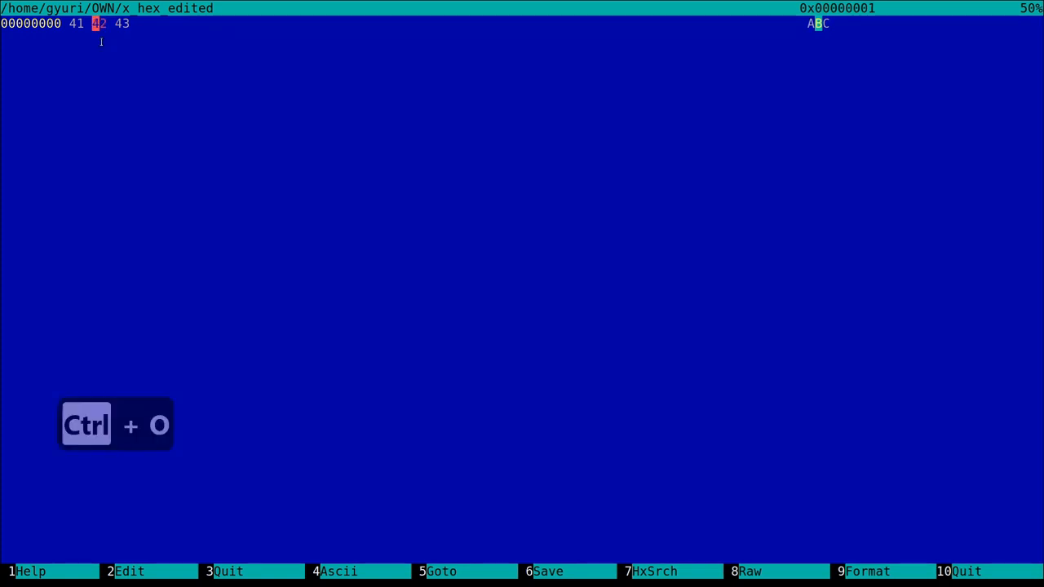
key("ctrl+o")
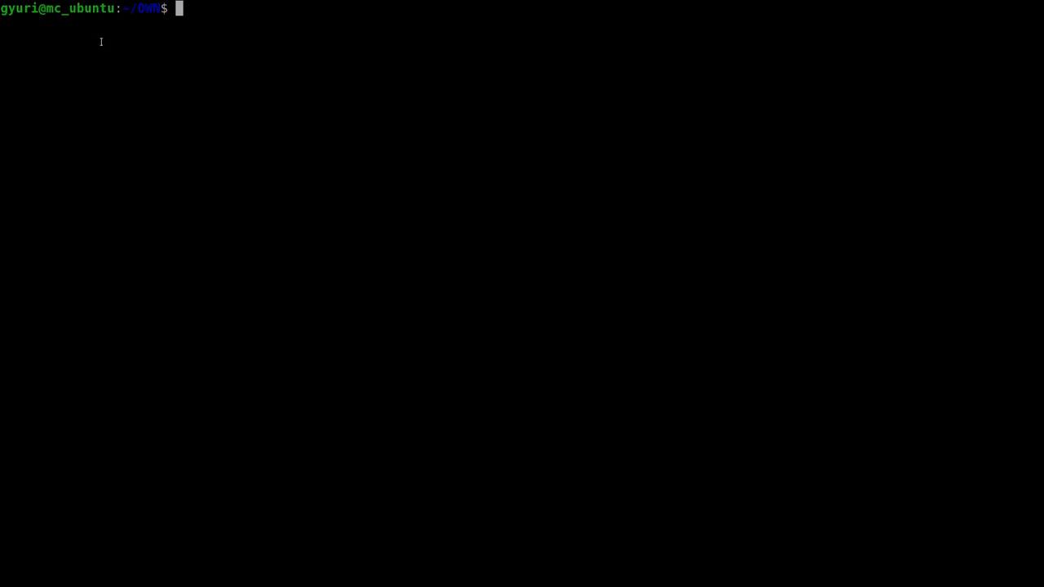
type("man")
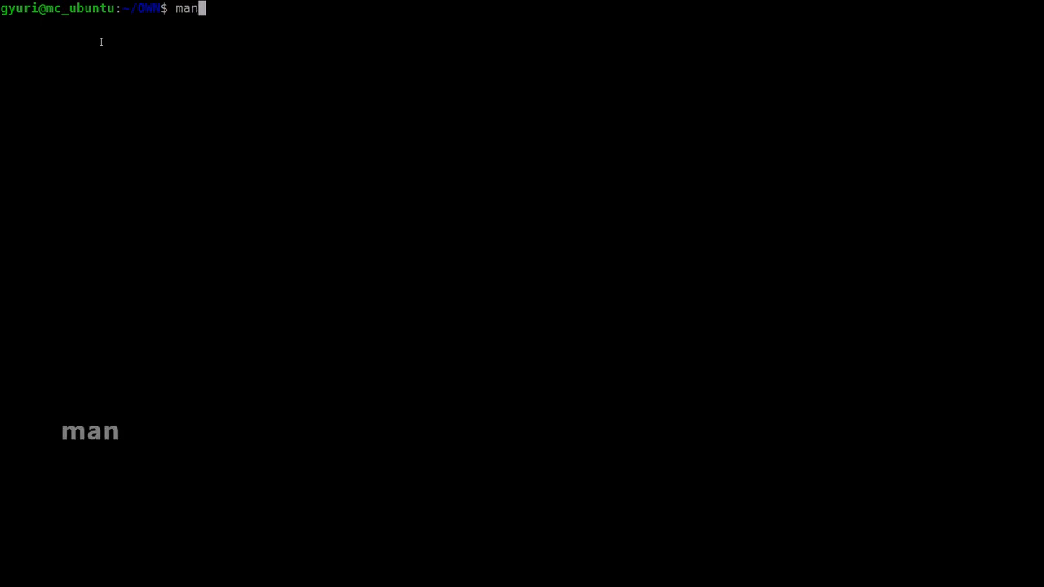
type("asci")
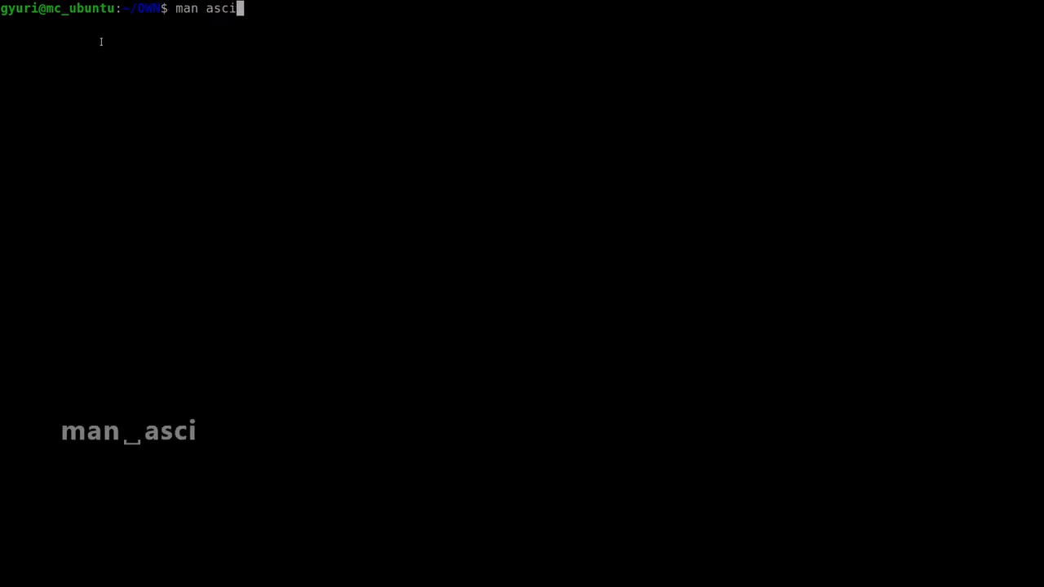
key("Return")
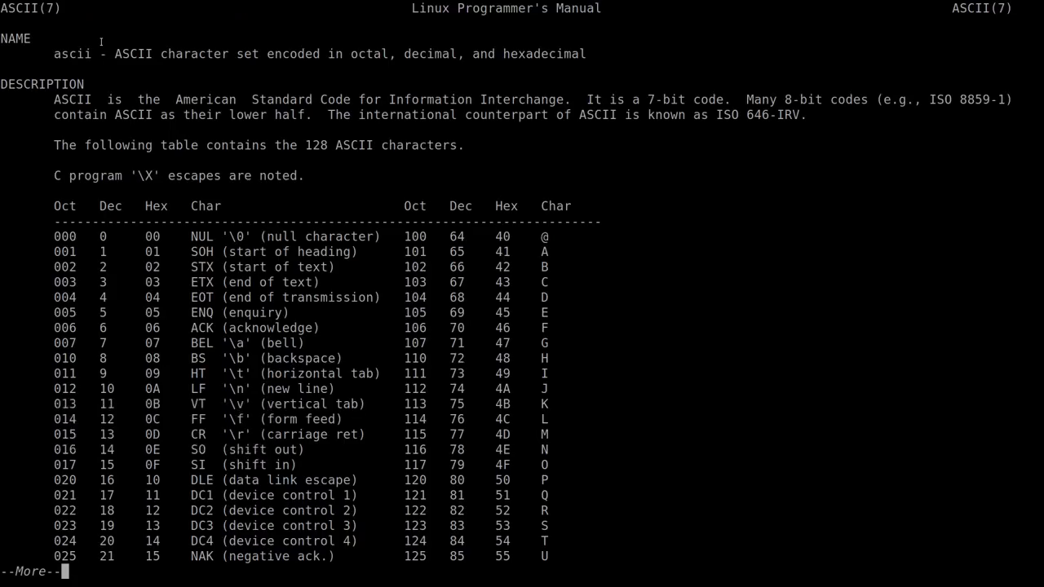
mouse_move(470, 250)
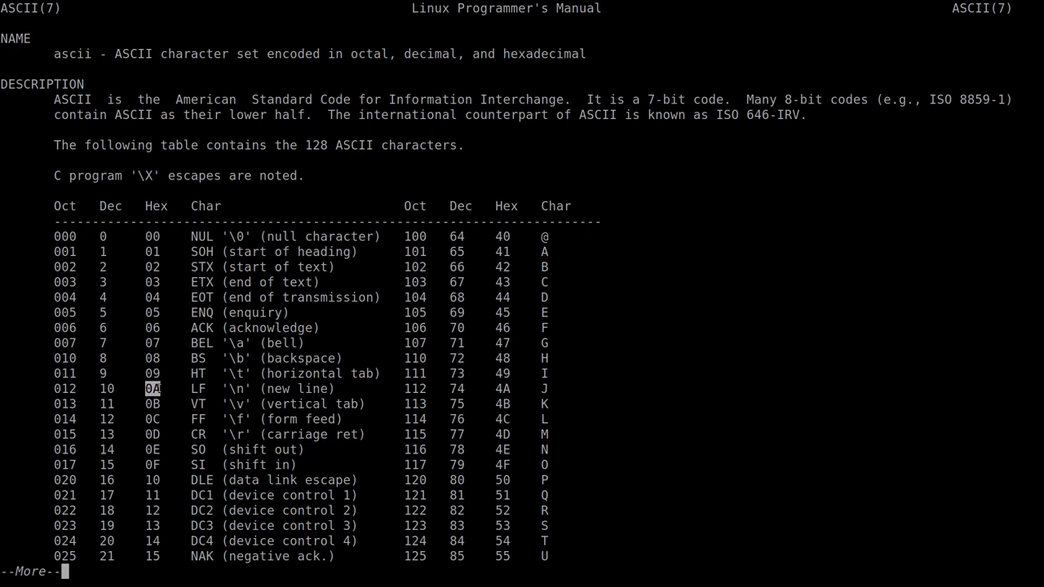
- Quit the ascii manual page after noting line feed is 0A
key("q")
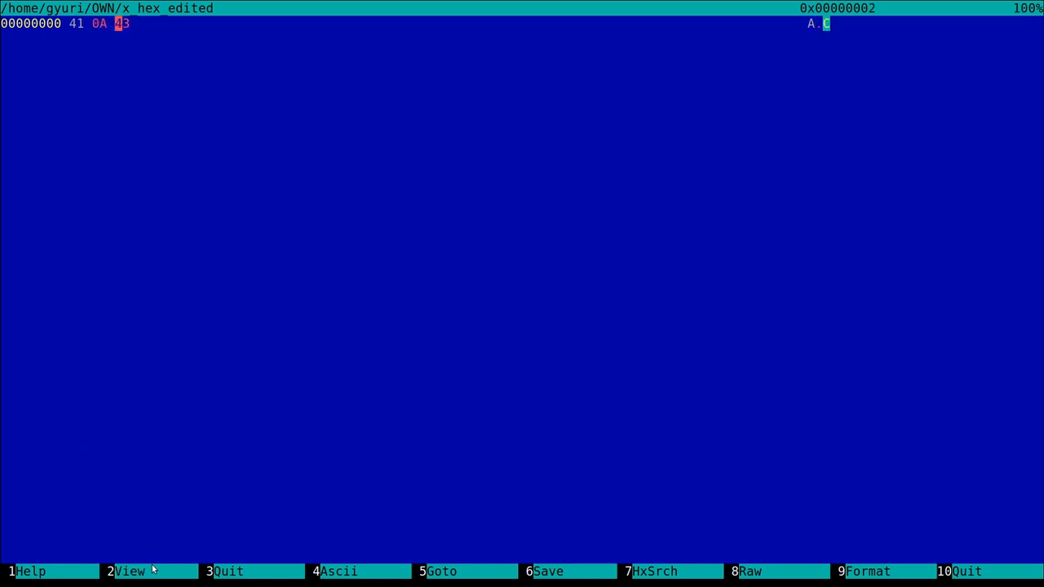
mouse_move(160, 564)
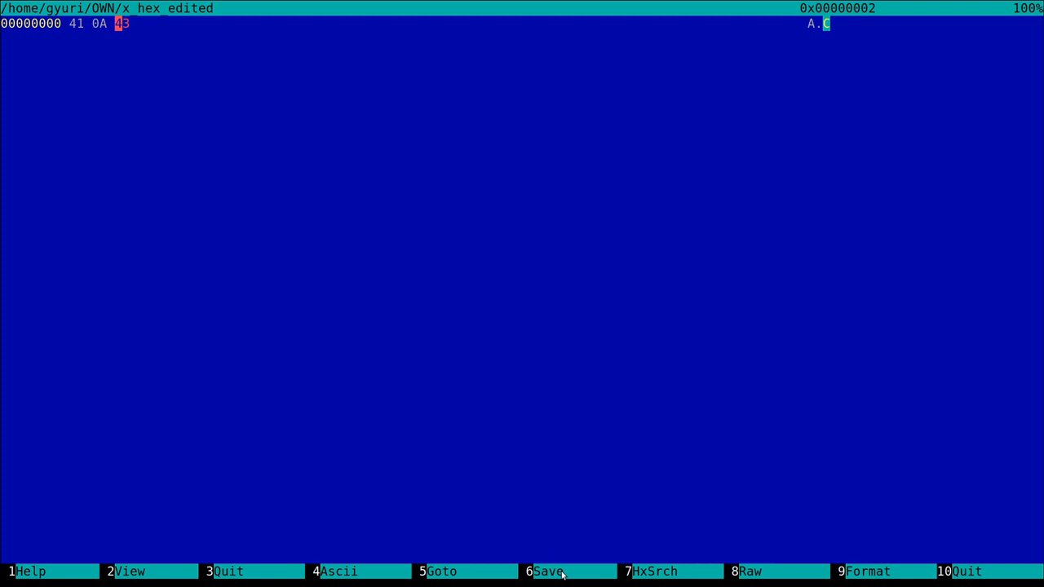
- Save x_hex_edited with its middle byte changed from 42 to 0A
left_click(338, 572)
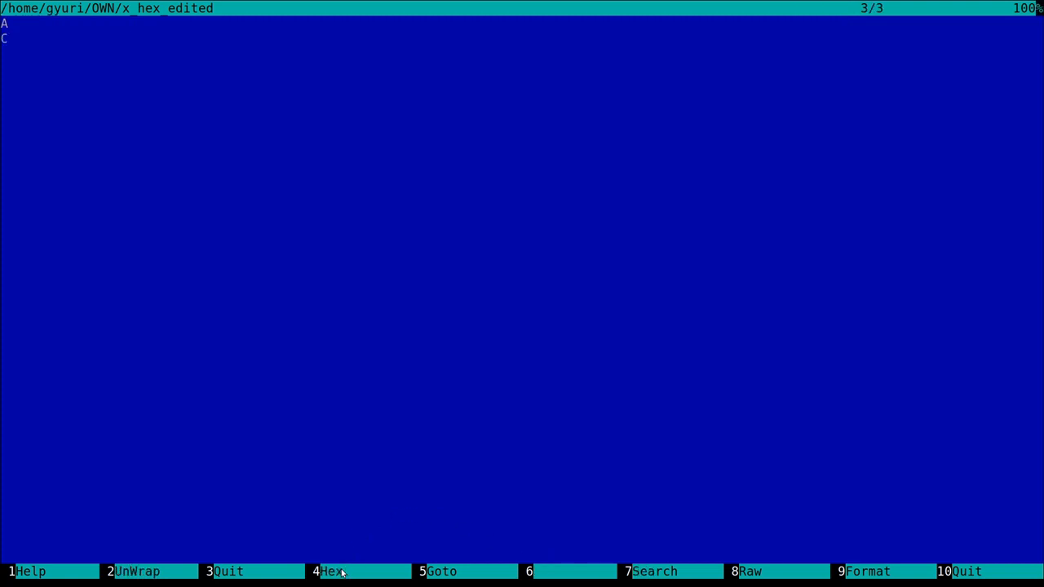
mouse_move(78, 117)
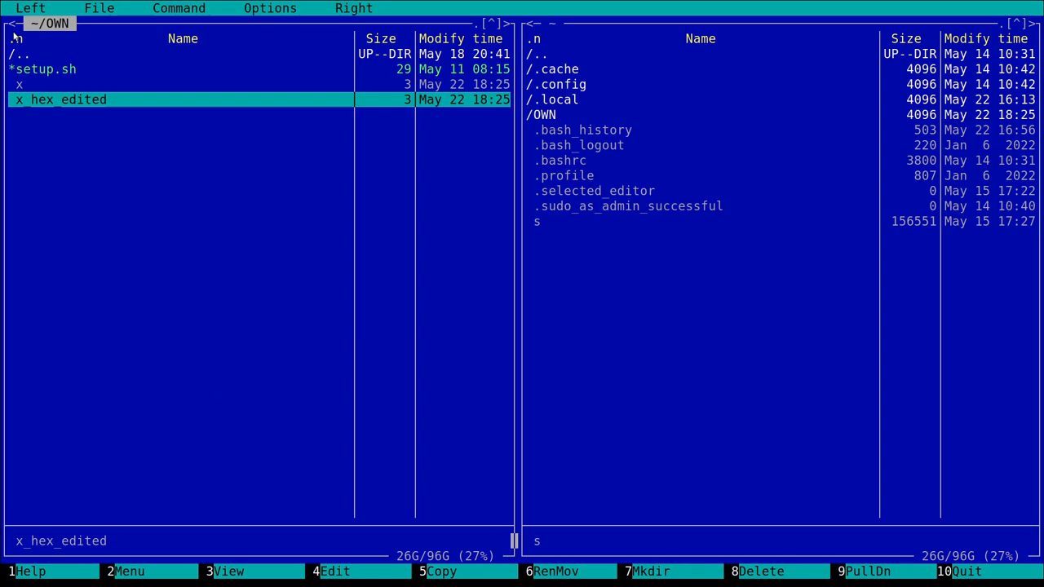
- Diff x_hex_edited against the original x in the other panel, then close the comparison
key("Tab")
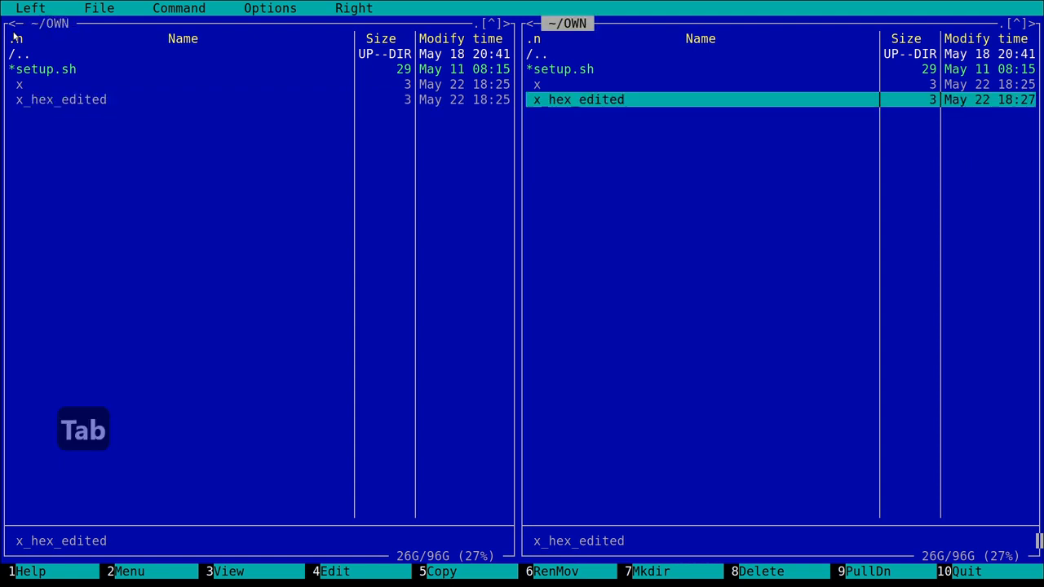
key("Up")
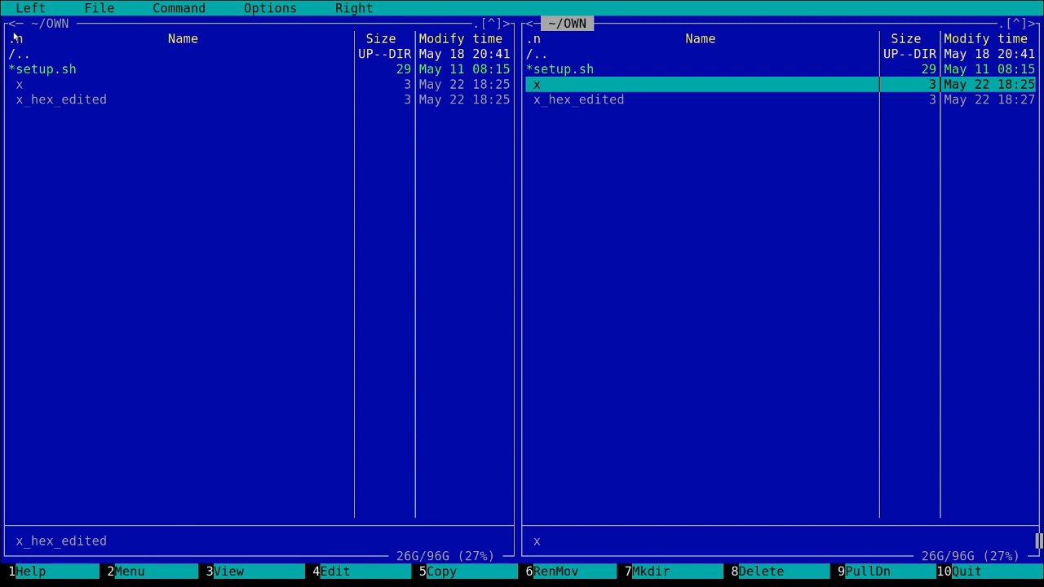
key("ctrl+d")
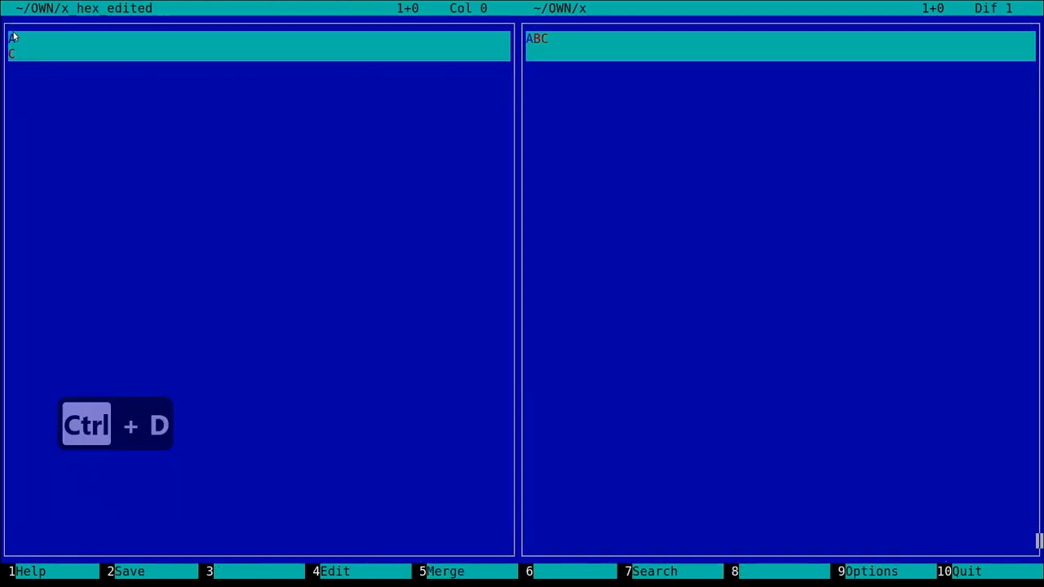
key("ctrl+d")
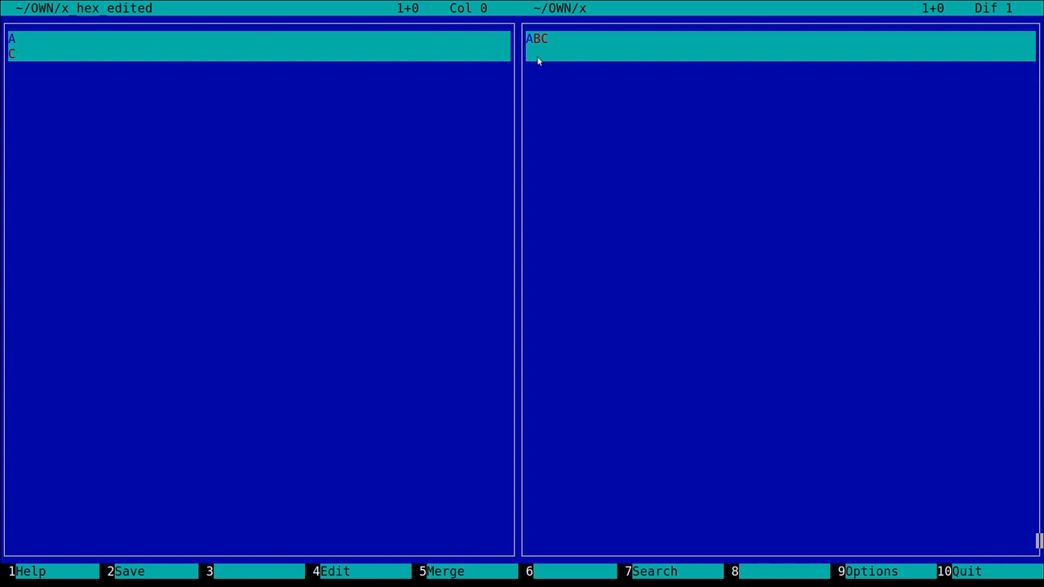
key("Escape")
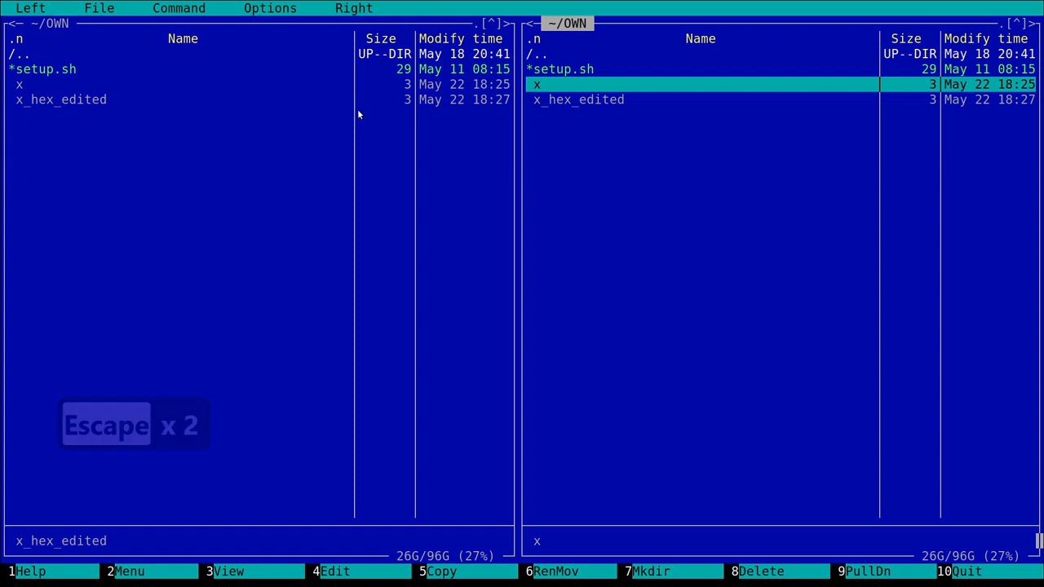
- Leave the comparison behind on the way to viewing /etc/mc/mc.keymap
key("Escape")
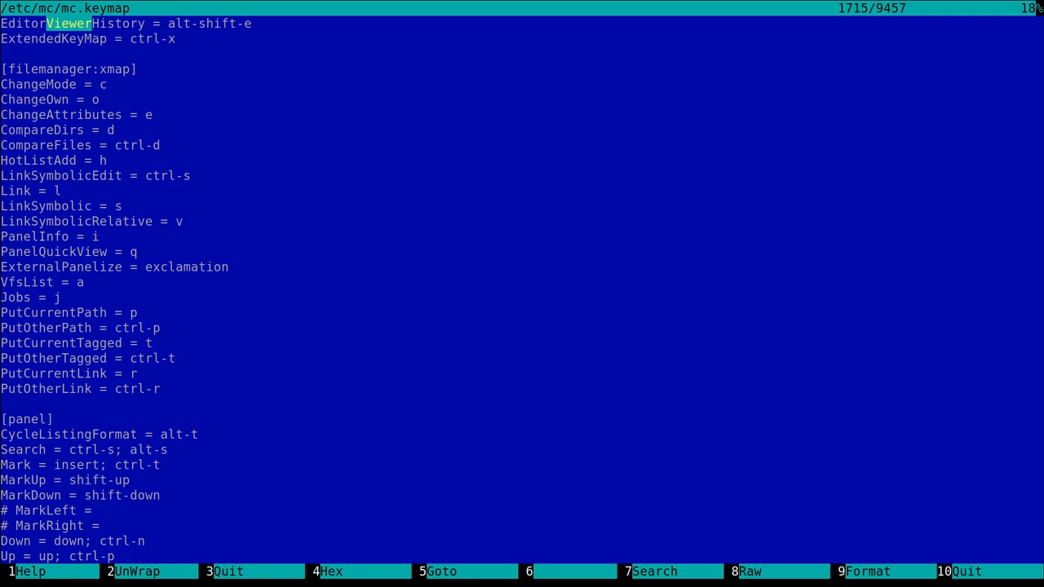
- Jump to the next Viewer match and scroll down to the [viewer:hex] bindings
key("shift+F7")
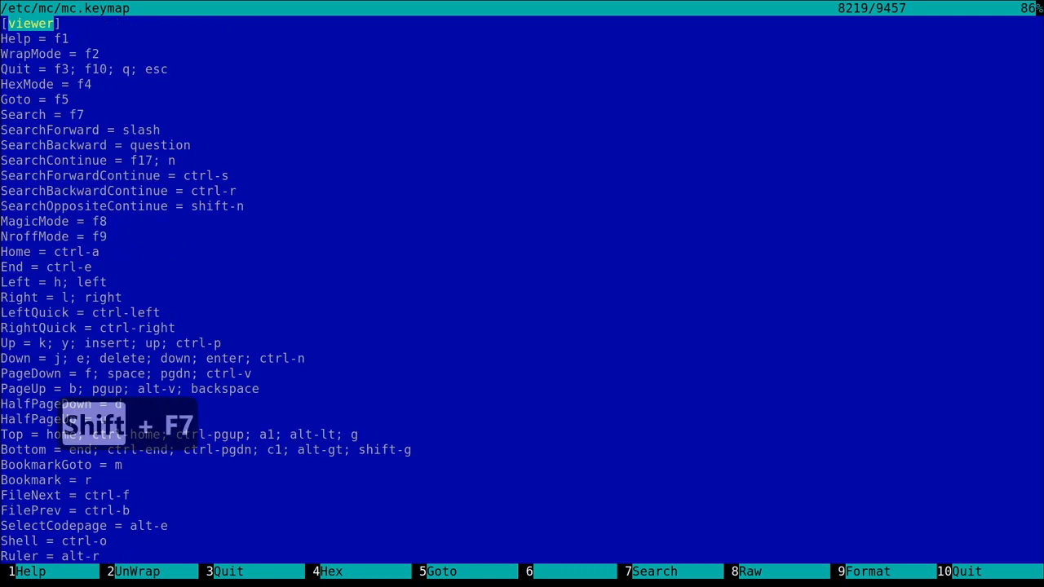
scroll("down", 3)
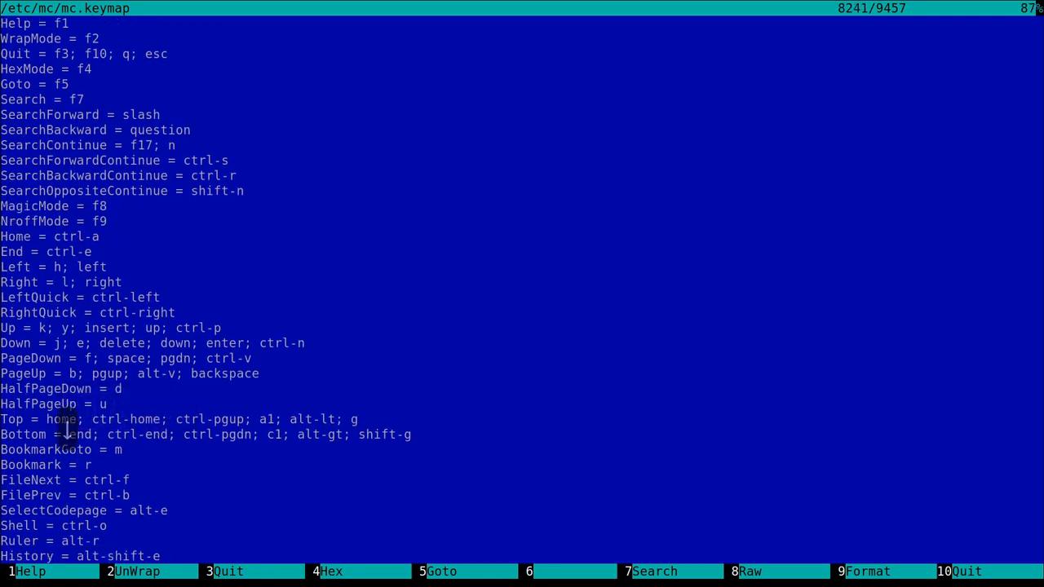
scroll("down", 3)
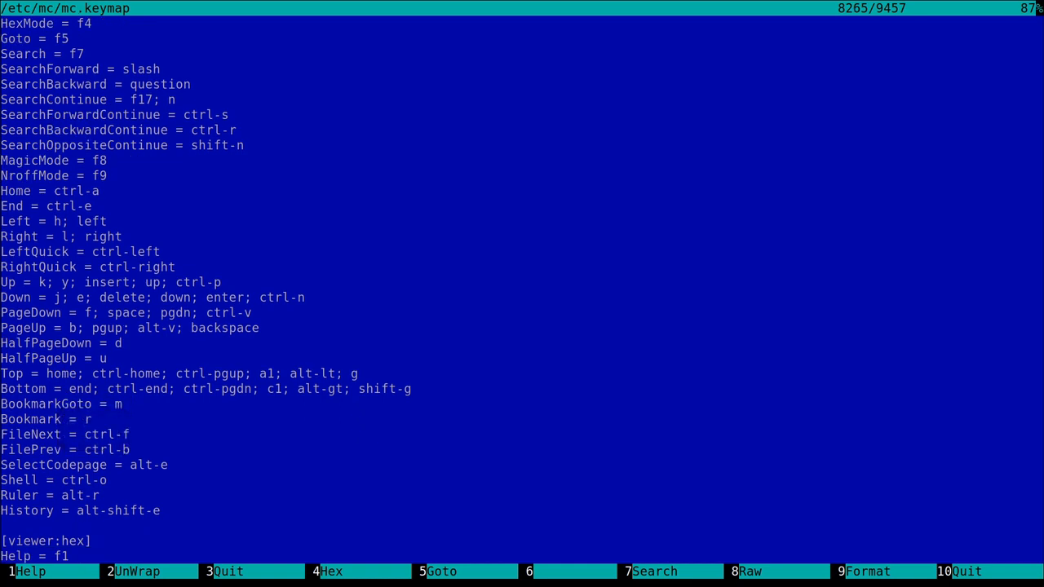
scroll("down", 3)
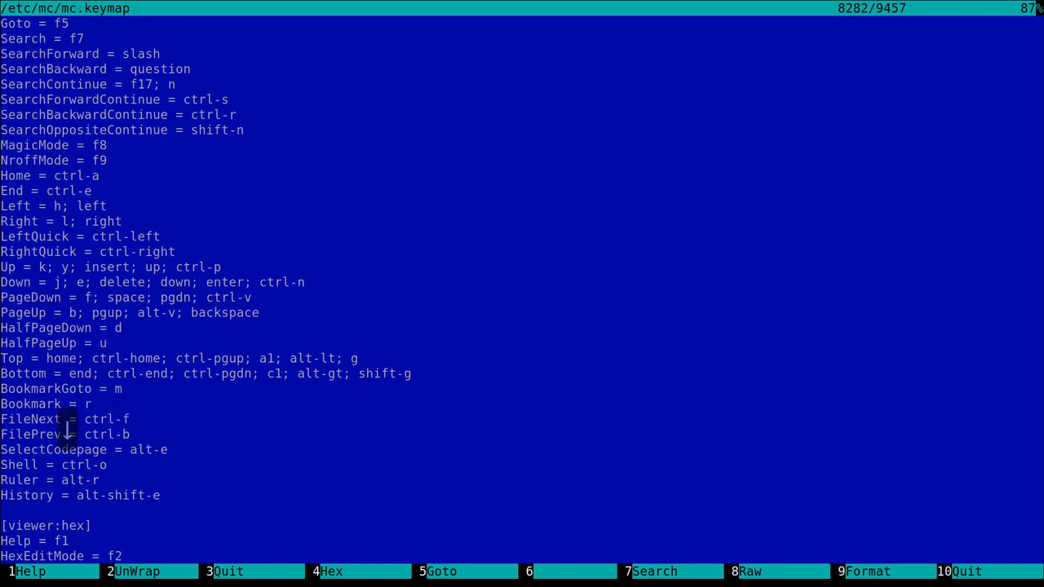
scroll("down", 3)
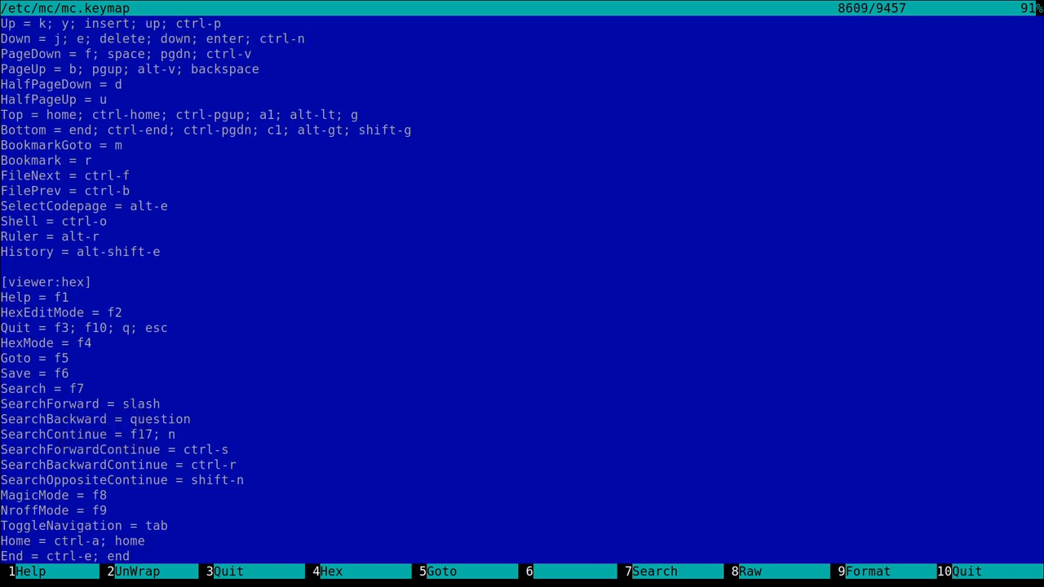
scroll("down", 3)
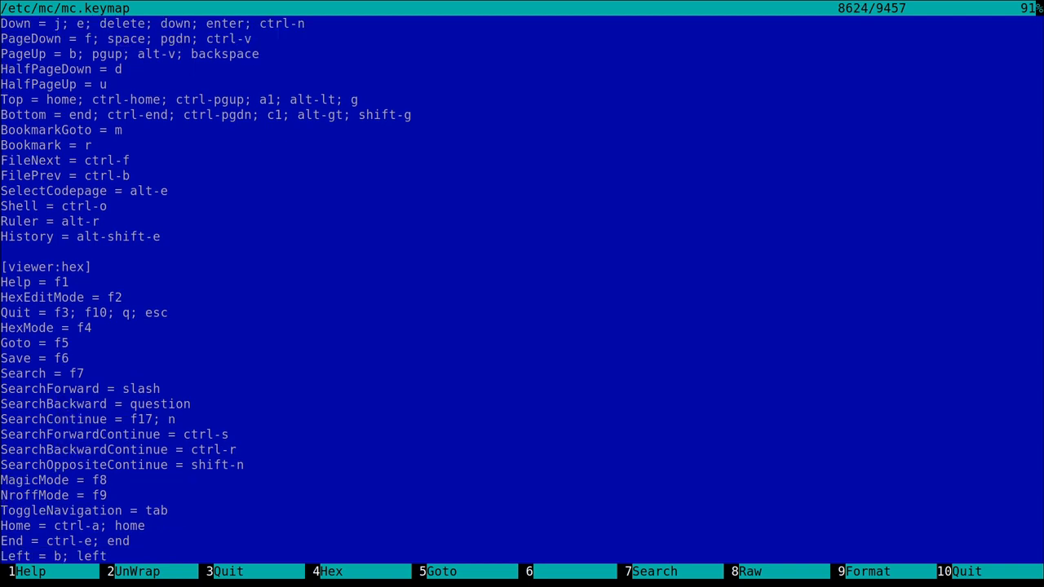
scroll("down", 3)
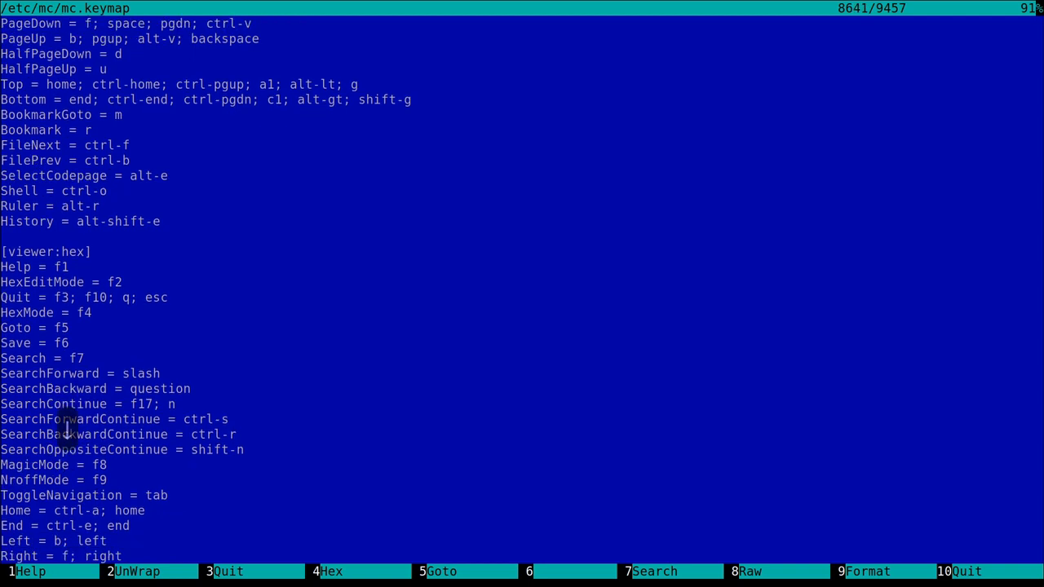
scroll("down", 3)
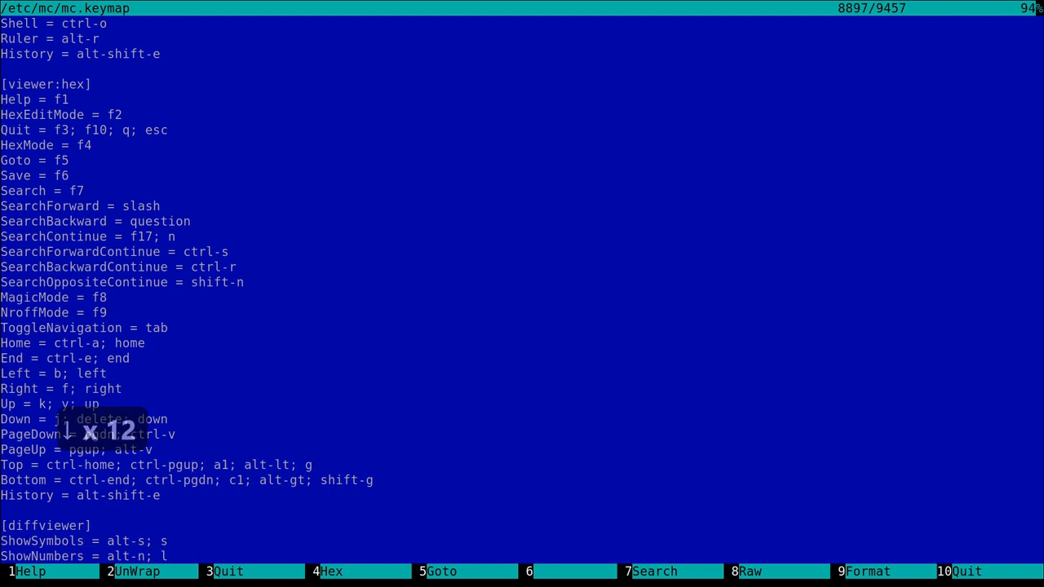
scroll("down", 3)
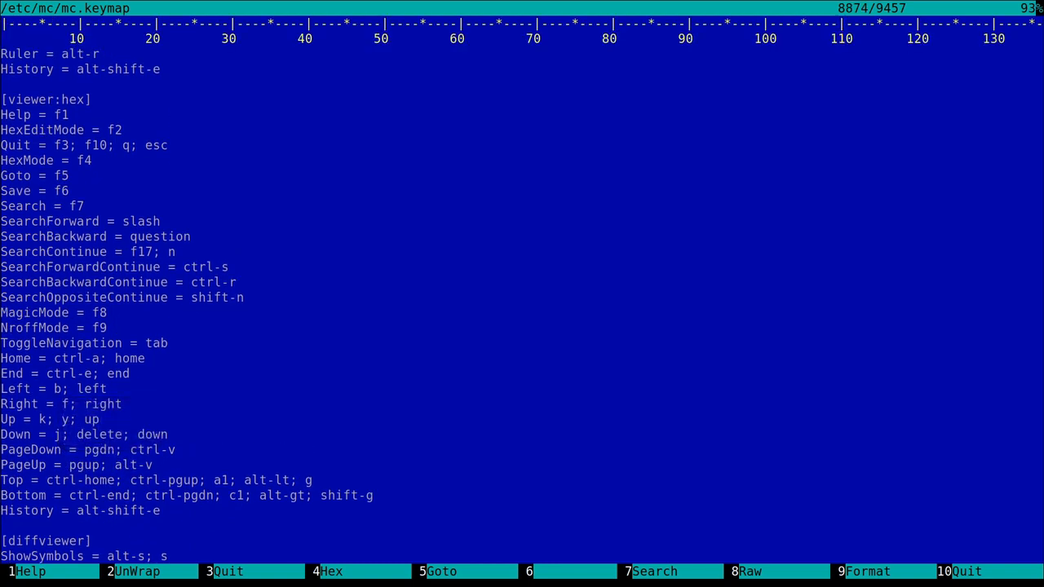
- Move the column ruler to the bottom with Alt+R, then turn it off while scrolling through the [diffviewer] bindings
key("alt+r")
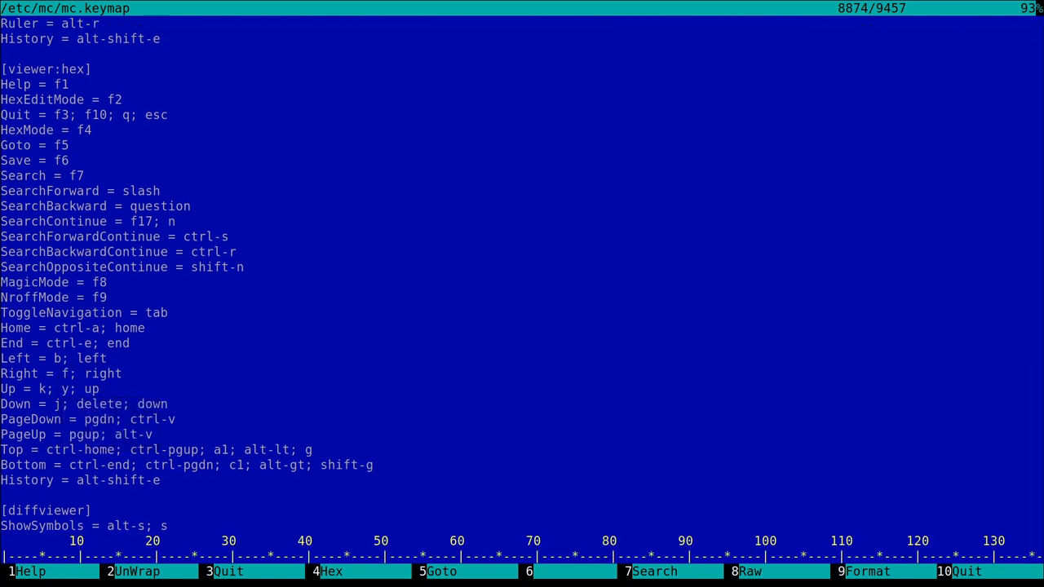
scroll("down", 3)
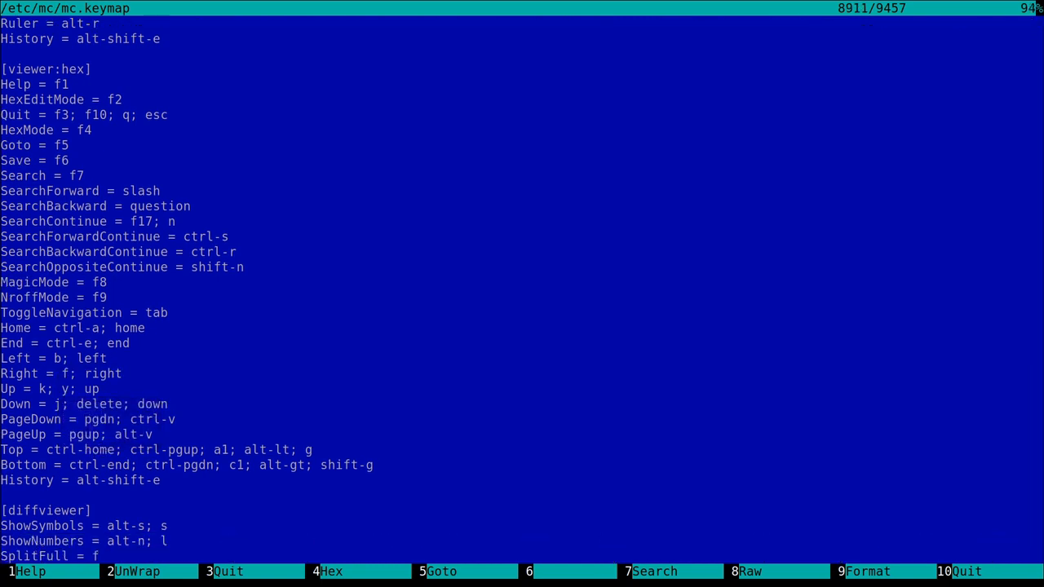
scroll("down", 3)
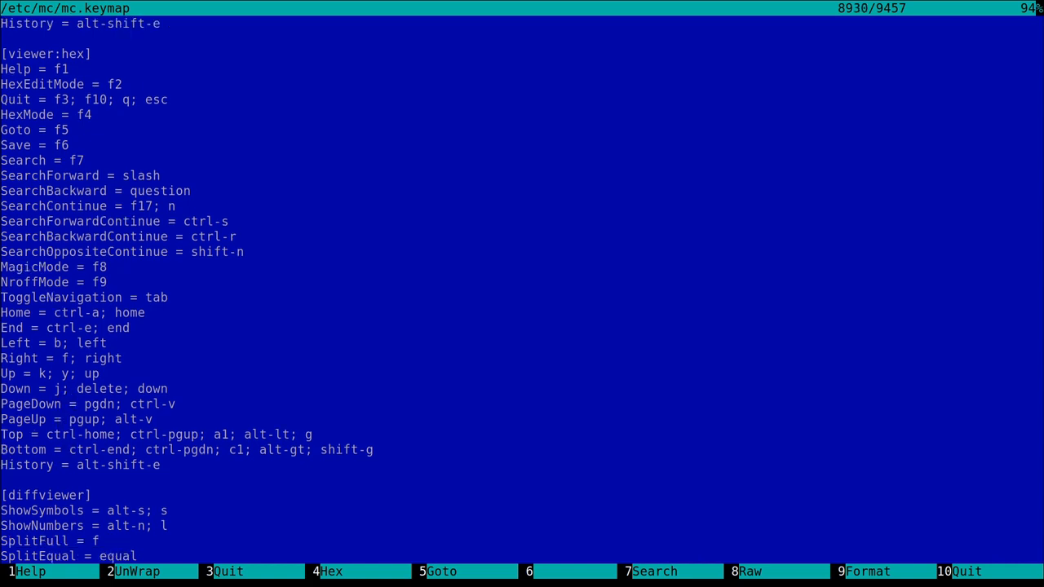
key("alt+shift+e")
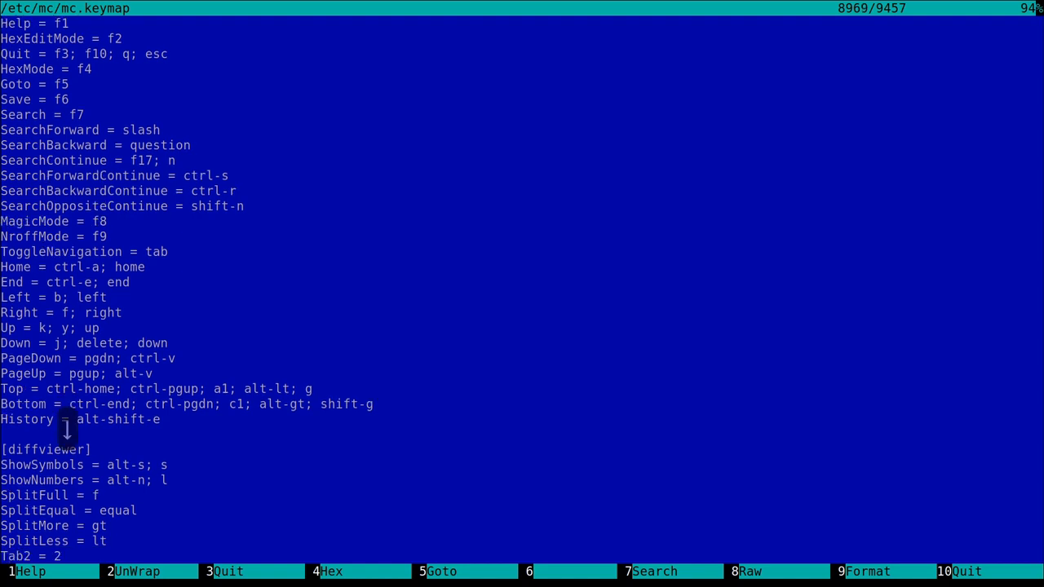
scroll("down", 3)
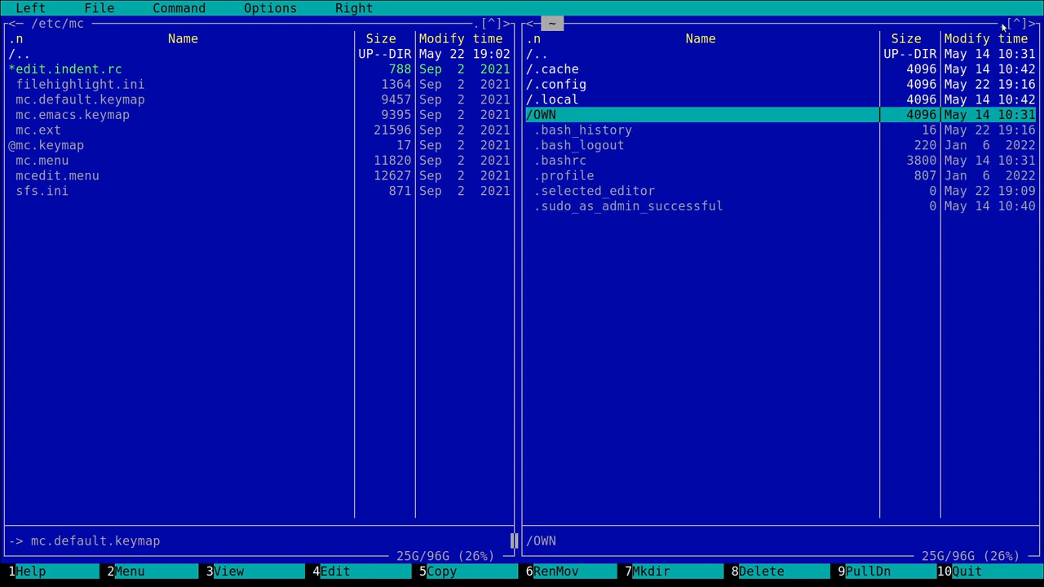
- Move the cursor down to .bashrc in the home panel
key("Down")
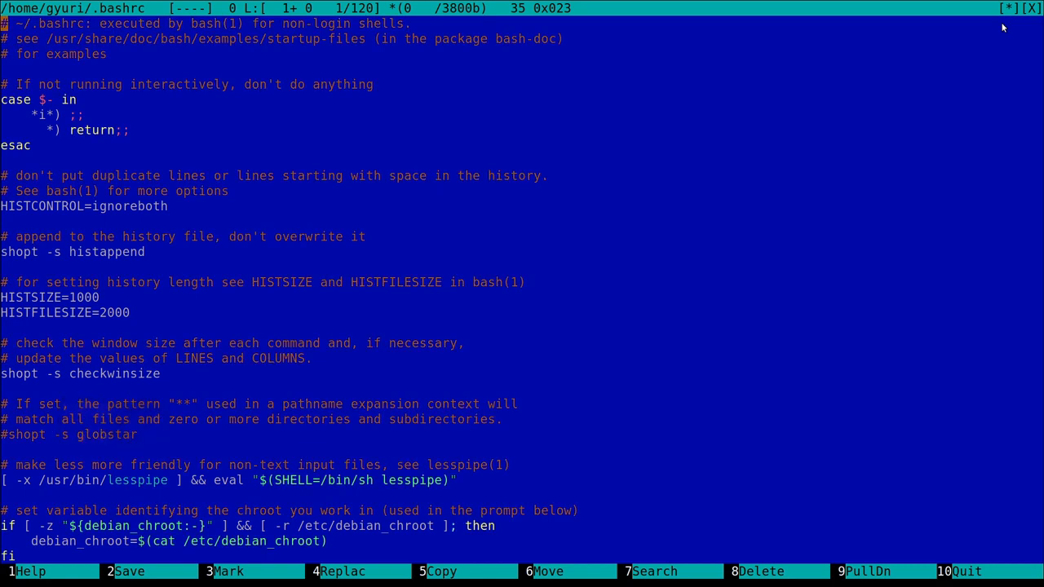
- Quit mcedit with F10, closing .bashrc without changes
key("F10")
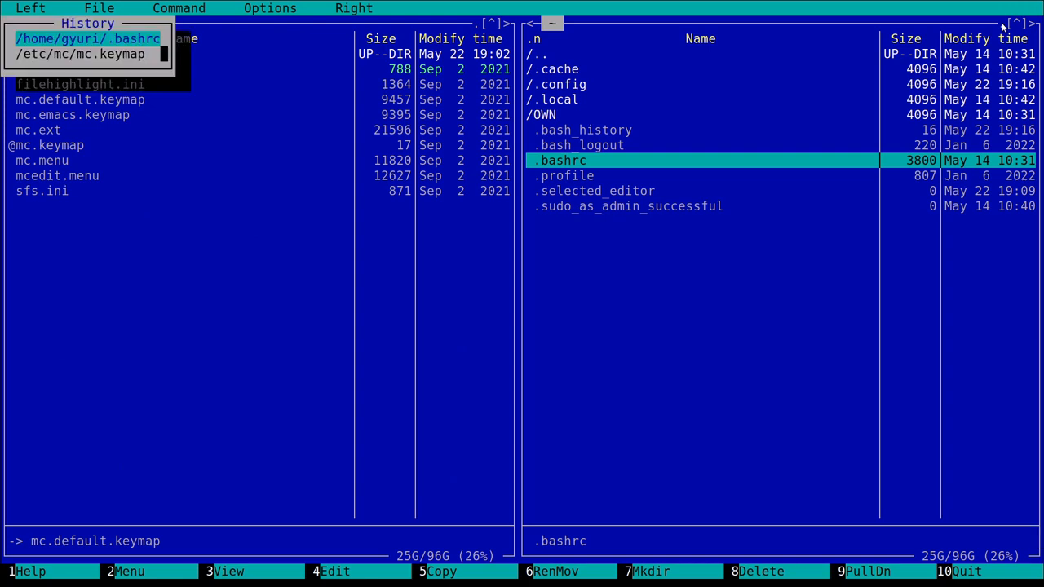
- Choose /etc/mc/mc.keymap from the edit history so the panel jumps to /etc/mc
left_click(80, 54)
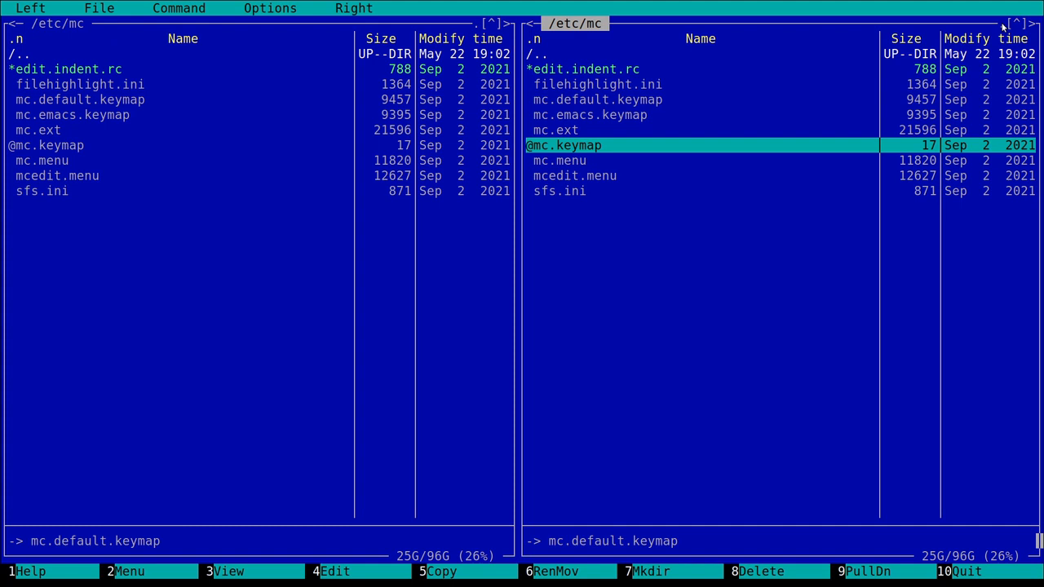